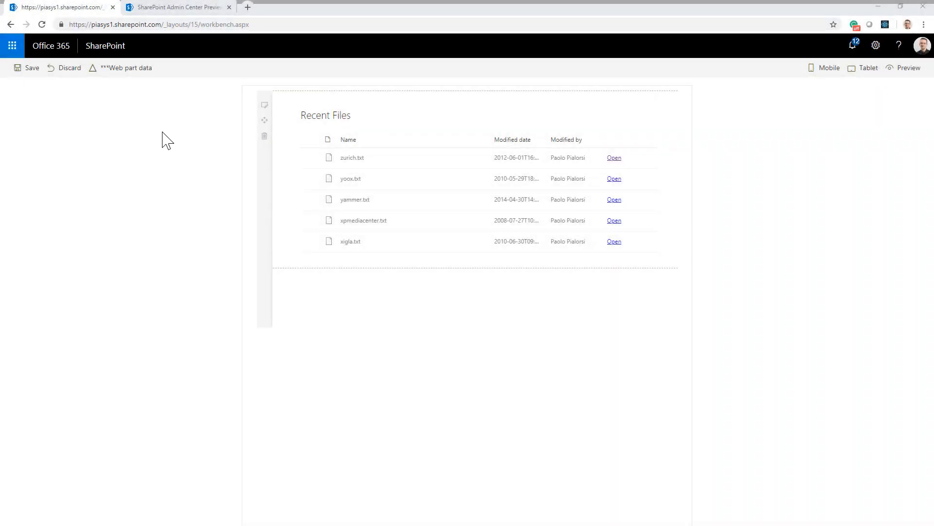
pyautogui.moveTo(316, 174)
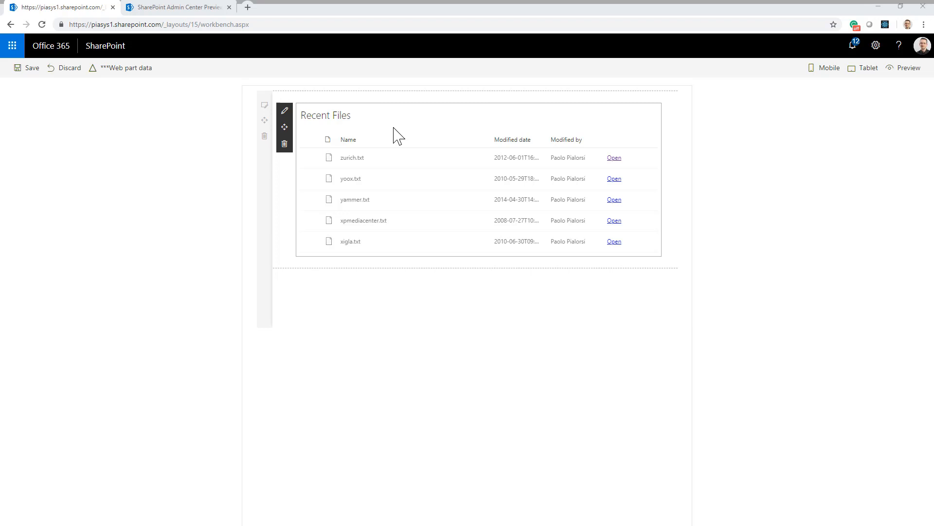
pyautogui.moveTo(284, 111)
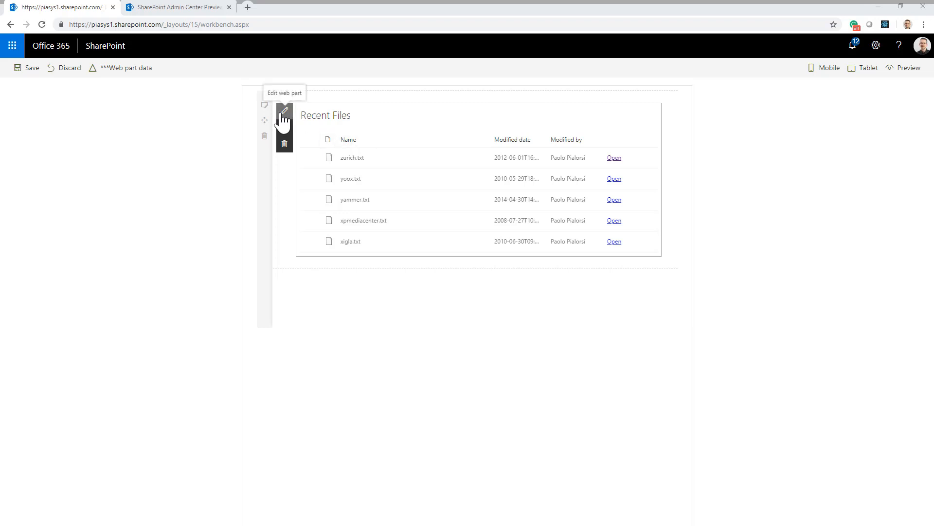
# Highlight 'recent' in GET /me/drive/recent and the delegated work-account permissions.
pyautogui.click(284, 115)
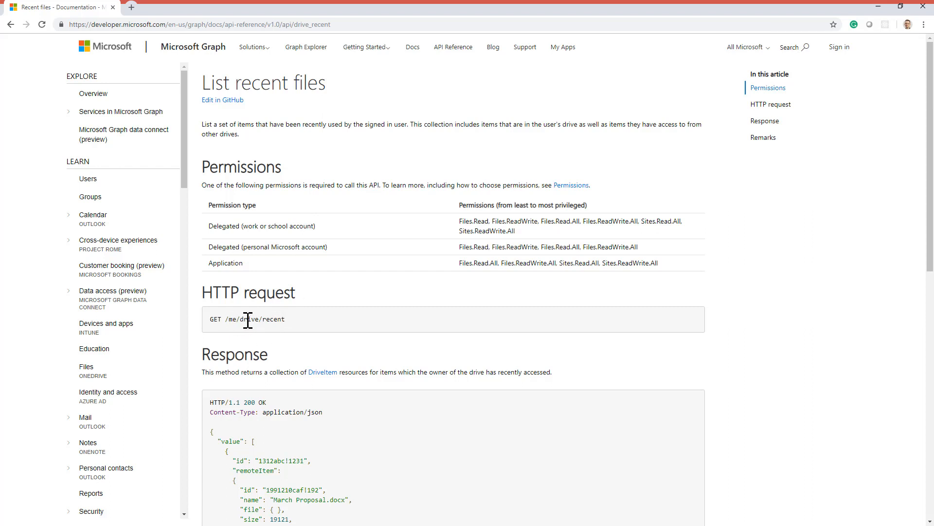
pyautogui.doubleClick(273, 319)
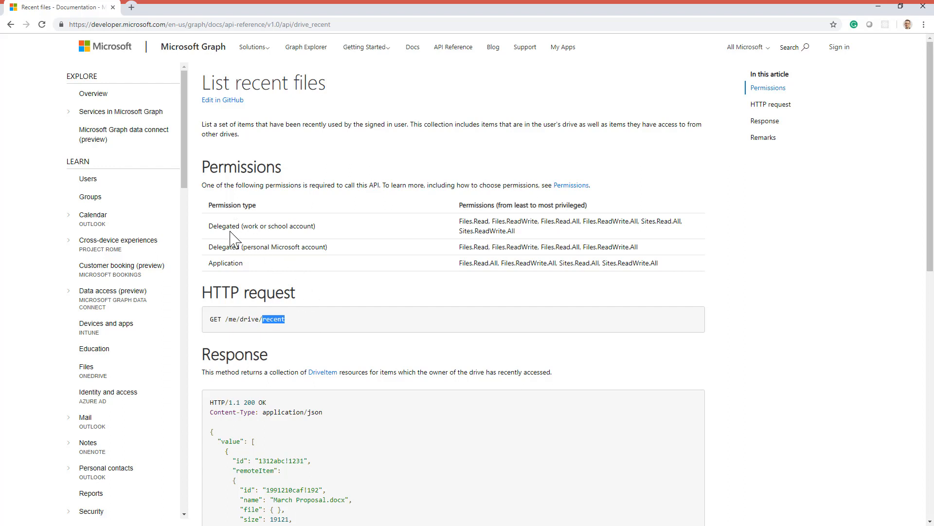
pyautogui.moveTo(210, 225)
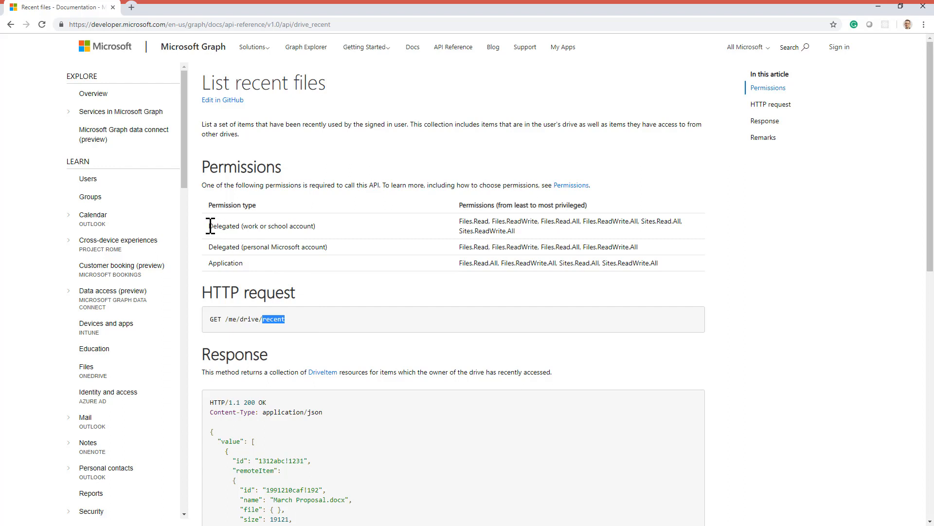
pyautogui.doubleClick(225, 225)
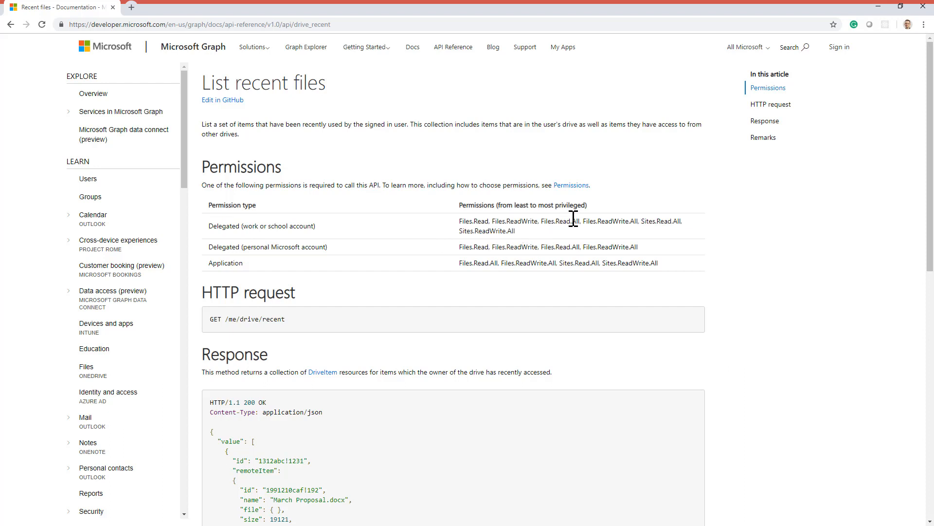
pyautogui.moveTo(642, 217)
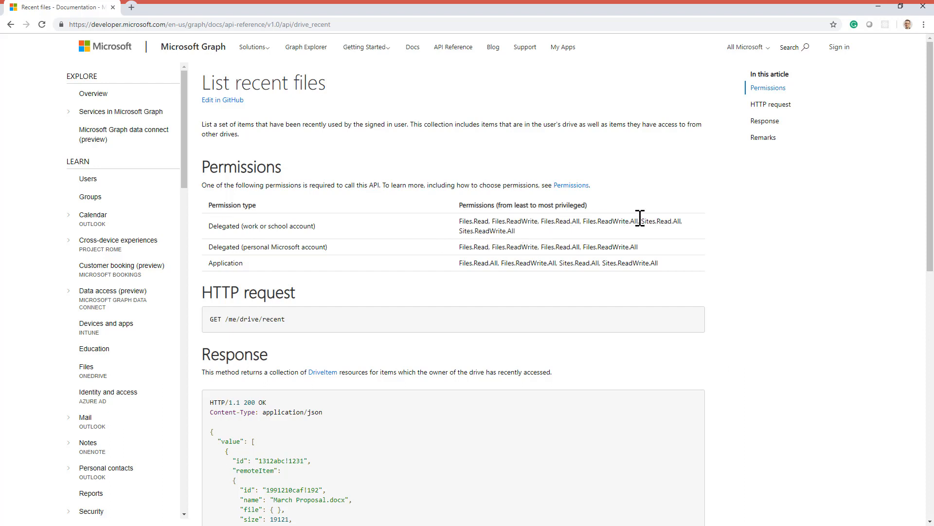
pyautogui.moveTo(460, 220); pyautogui.dragTo(509, 231)
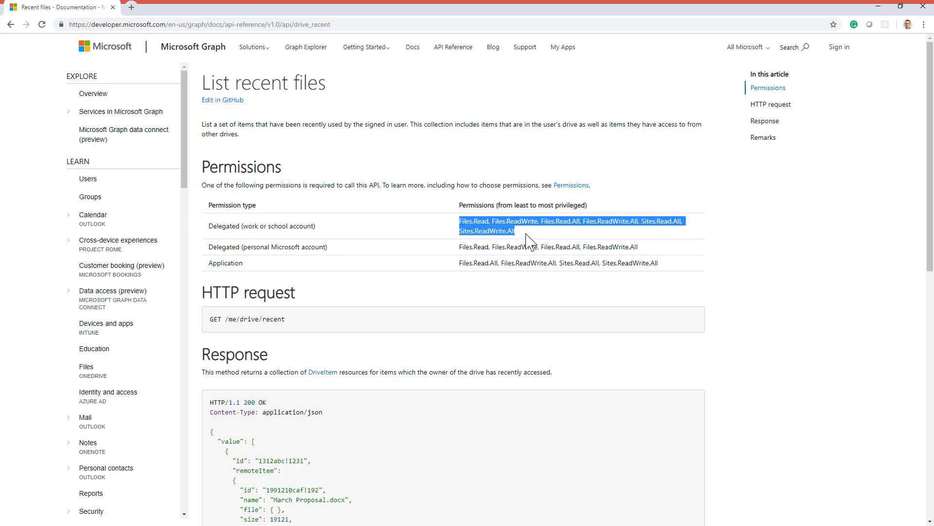
# Scroll down to the sample JSON response listing recent files.
pyautogui.scroll(-3)
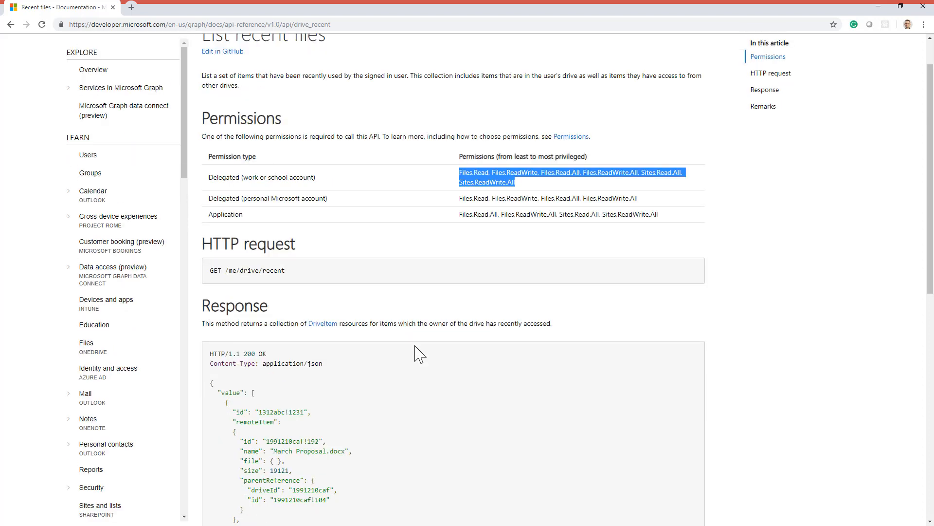
pyautogui.scroll(-3)
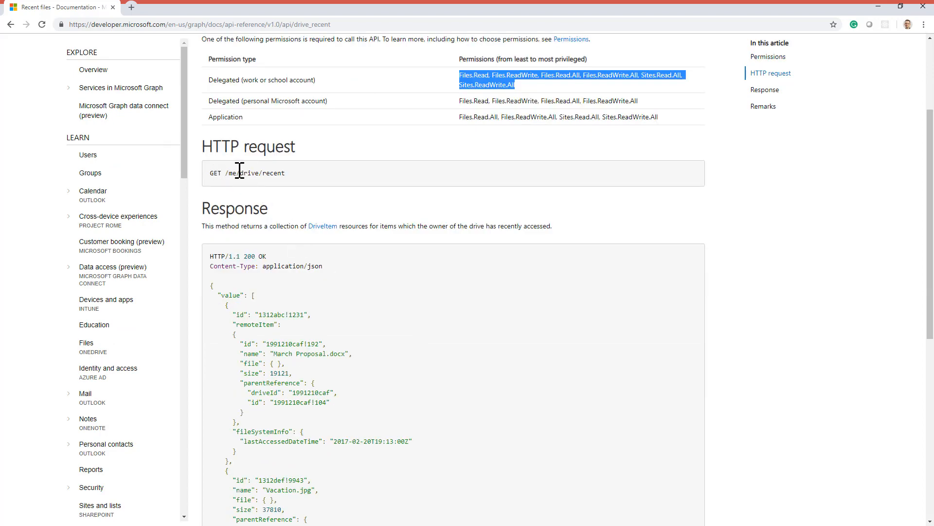
pyautogui.moveTo(342, 285)
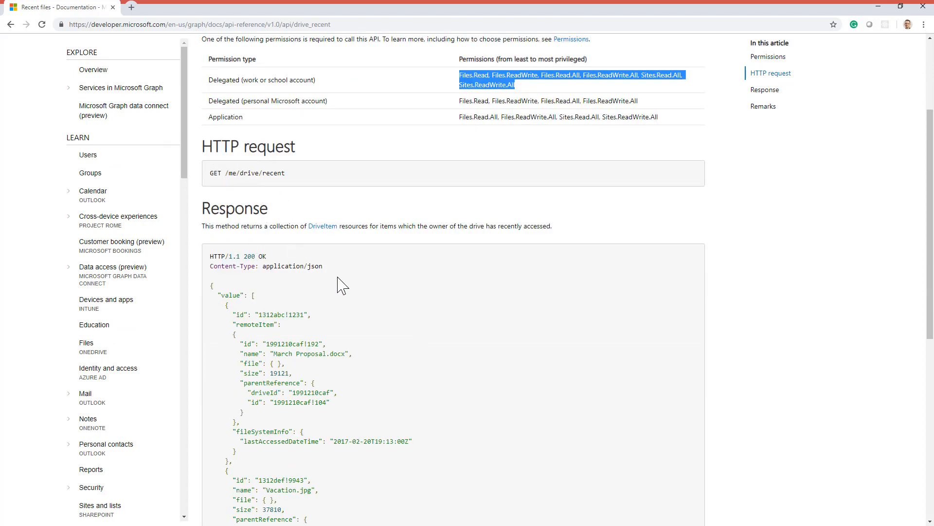
pyautogui.scroll(-3)
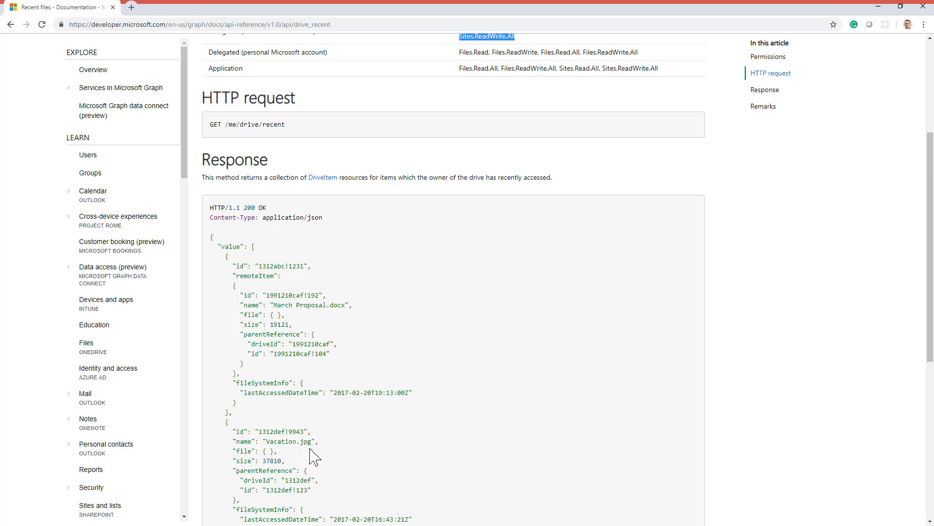
pyautogui.moveTo(293, 454)
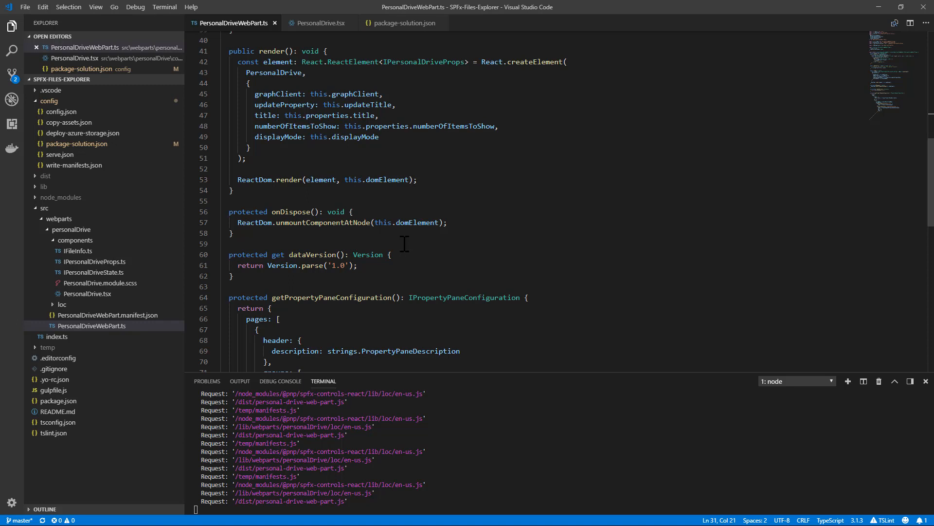
pyautogui.moveTo(396, 229)
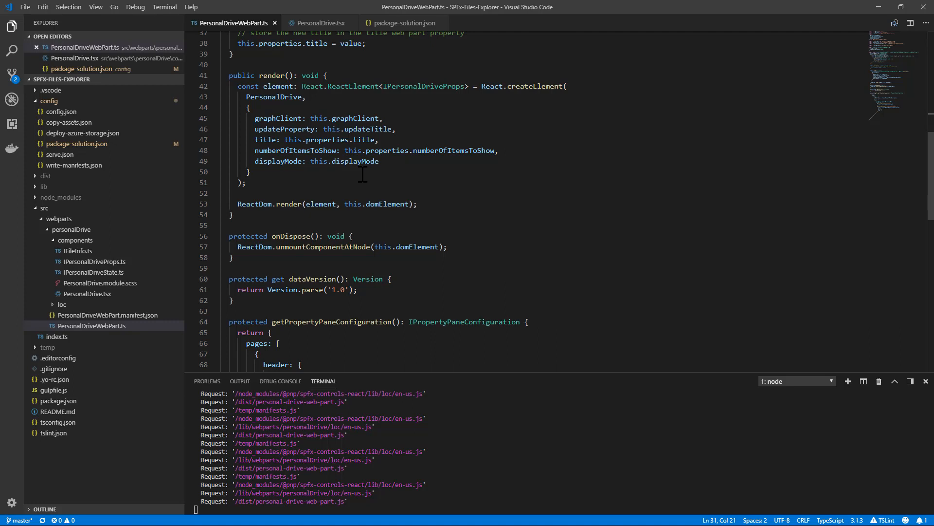
pyautogui.moveTo(349, 173)
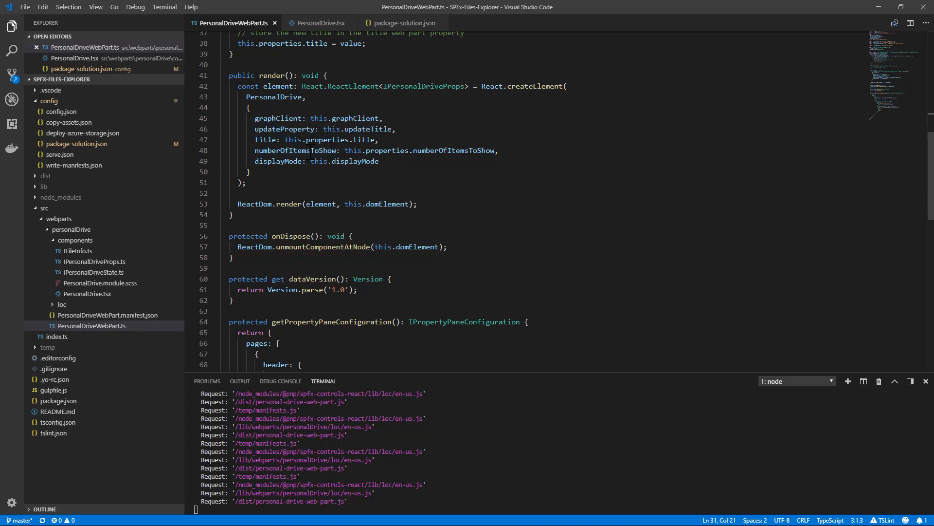
# Highlight graphClient, msGraphClientFactory in onInit, and the rendered PersonalDrive component.
pyautogui.doubleClick(274, 96)
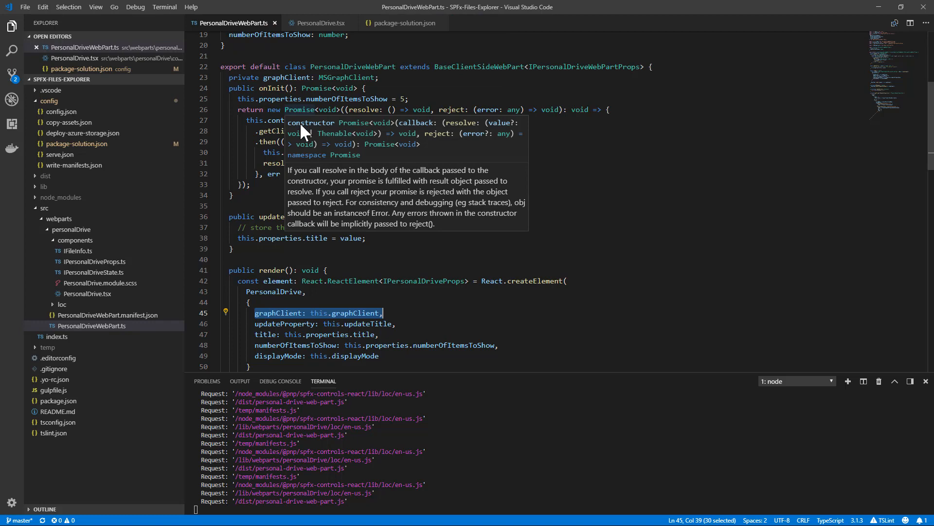
pyautogui.moveTo(360, 169)
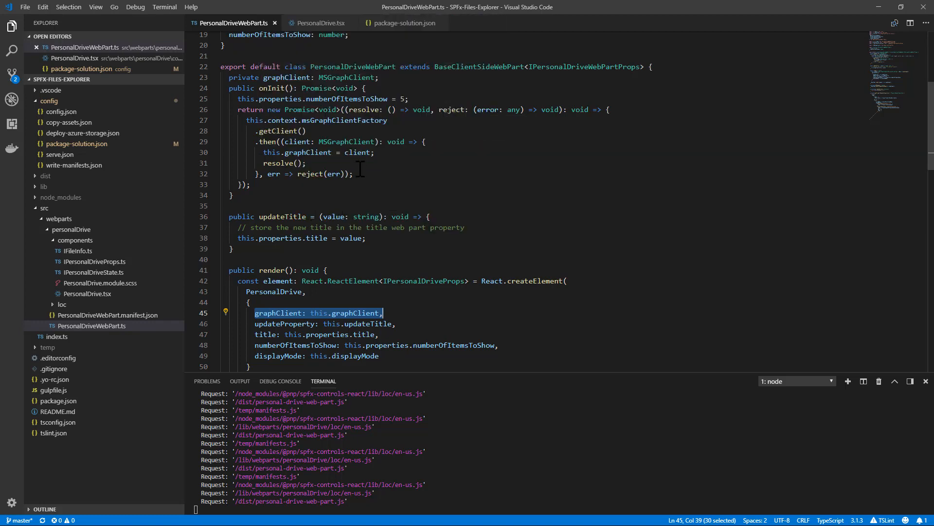
pyautogui.doubleClick(345, 120)
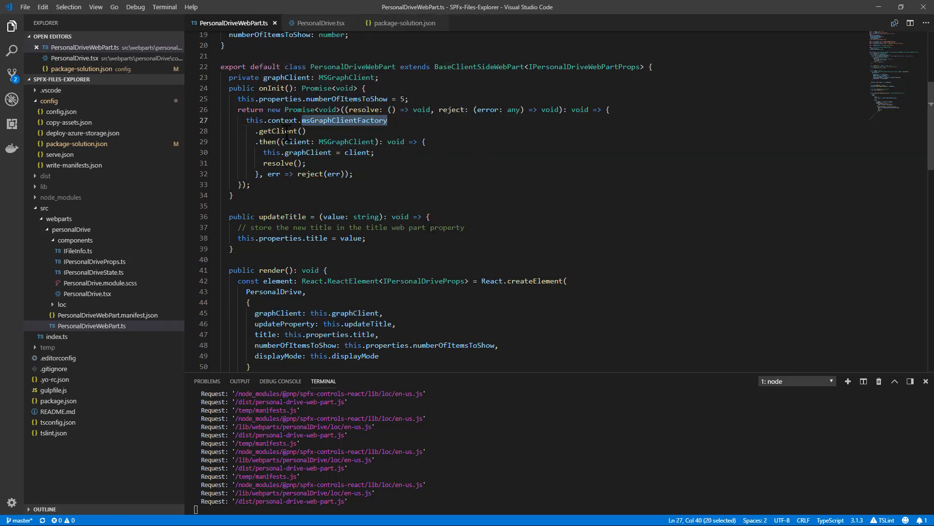
pyautogui.doubleClick(280, 131)
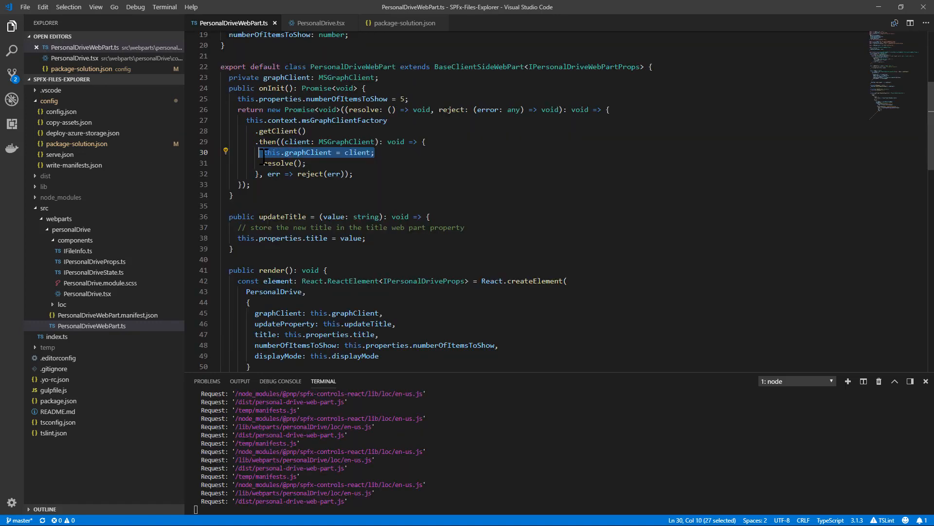
pyautogui.doubleClick(288, 77)
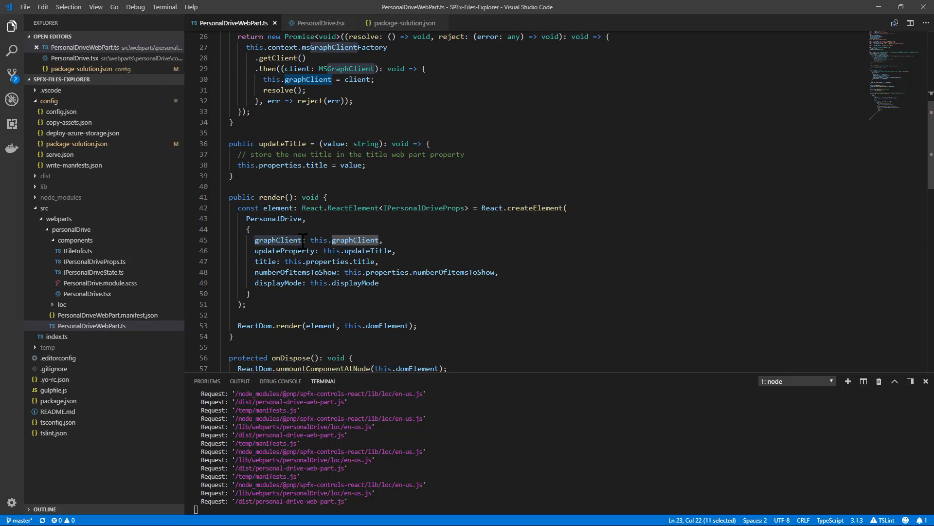
pyautogui.doubleClick(274, 218)
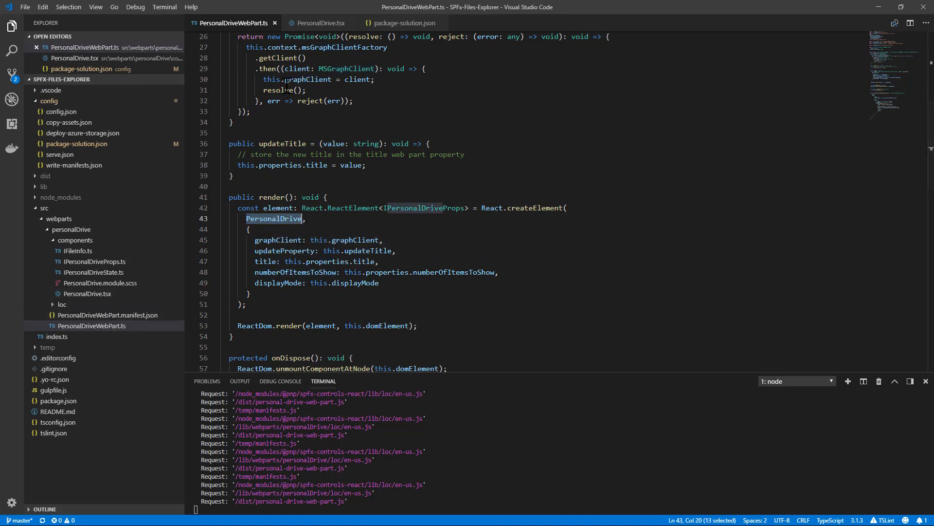
# Switch to PersonalDrive.tsx and select the WebPartTitle block in render.
pyautogui.click(321, 23)
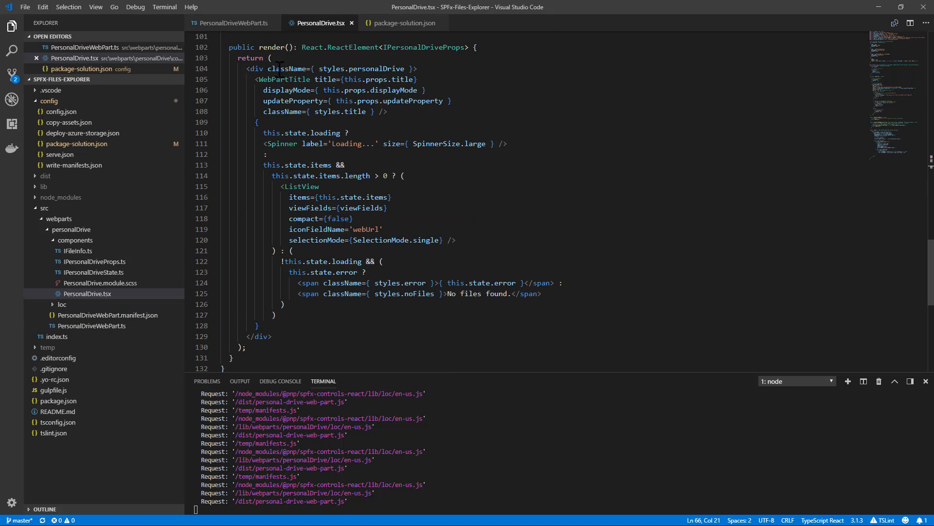
pyautogui.moveTo(254, 79); pyautogui.dragTo(388, 111)
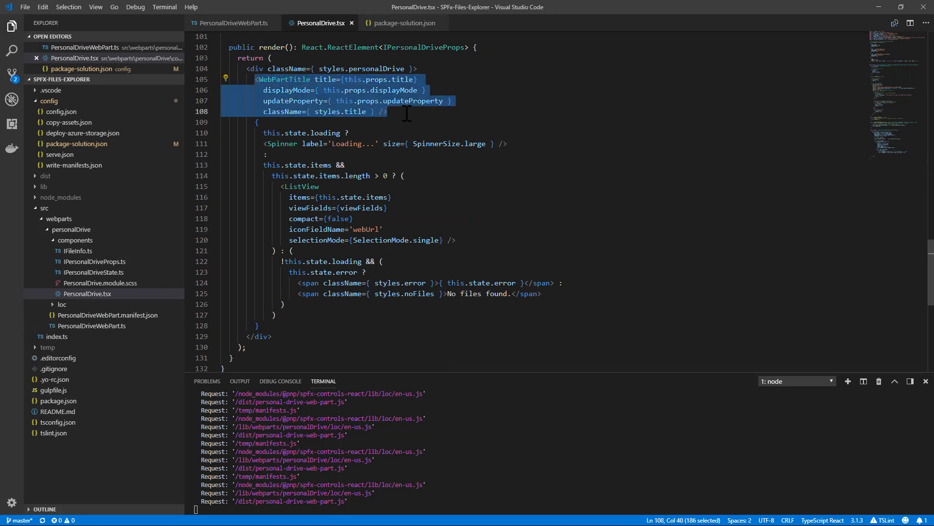
pyautogui.moveTo(406, 144)
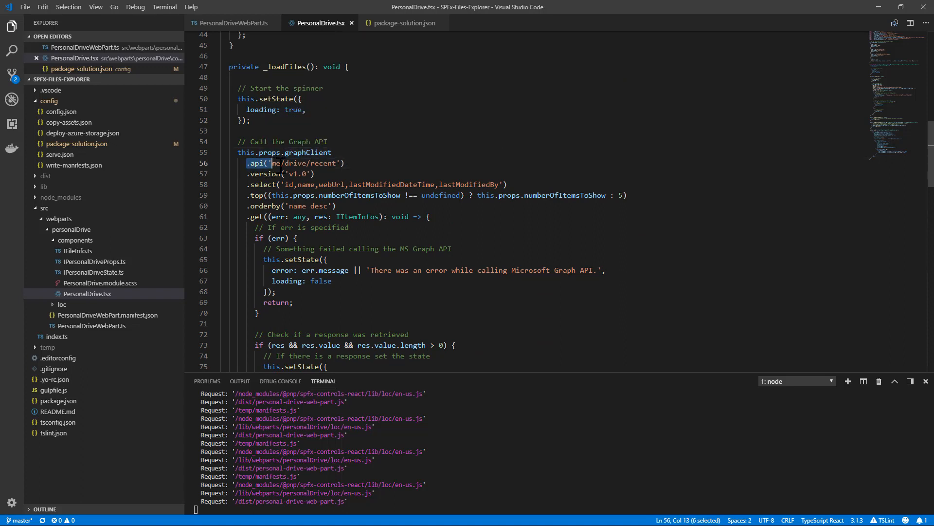
pyautogui.moveTo(273, 163); pyautogui.dragTo(344, 162)
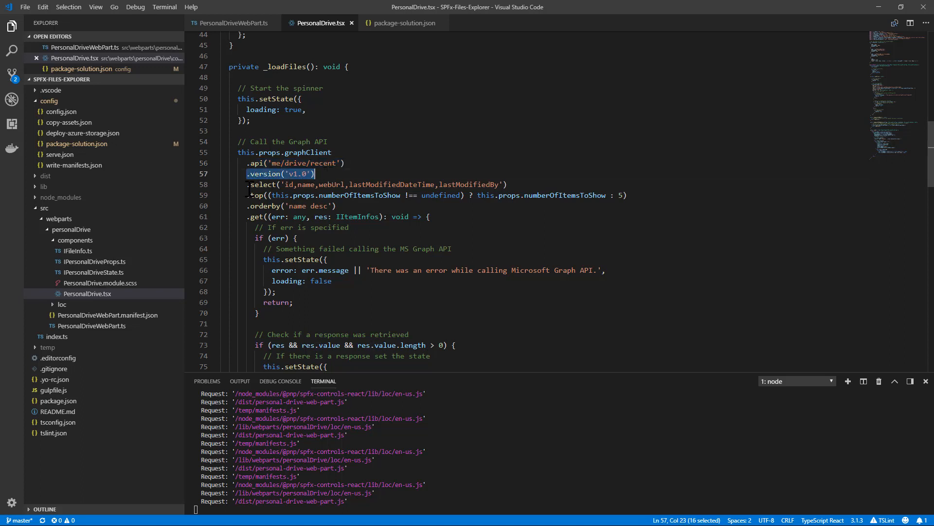
pyautogui.click(507, 185)
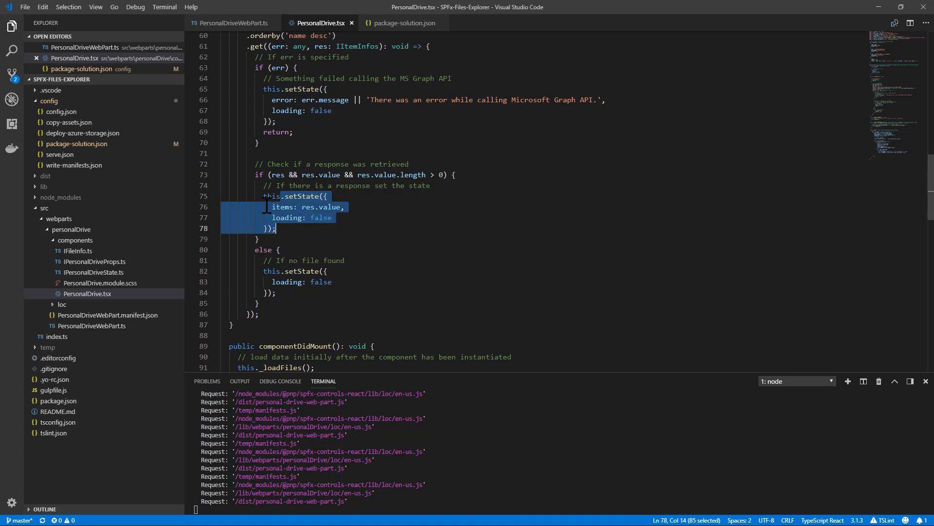
pyautogui.scroll(-3)
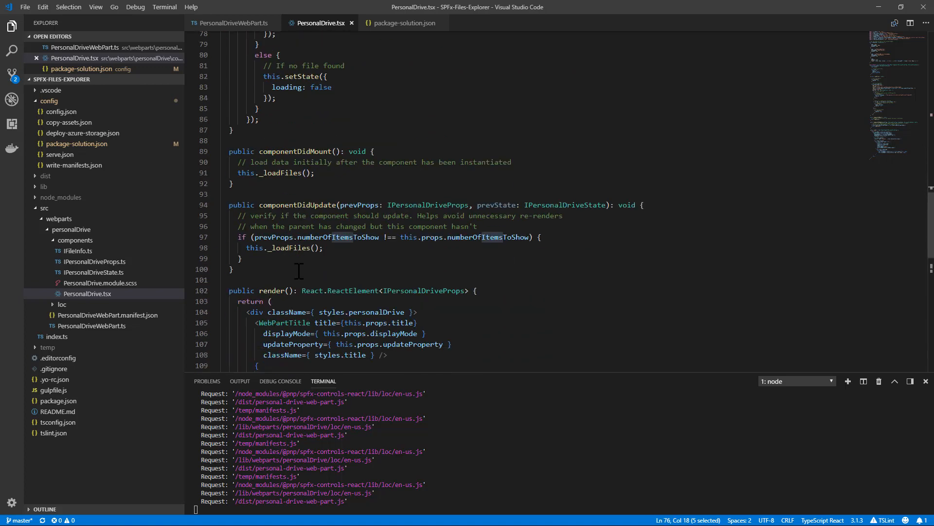
pyautogui.scroll(-3)
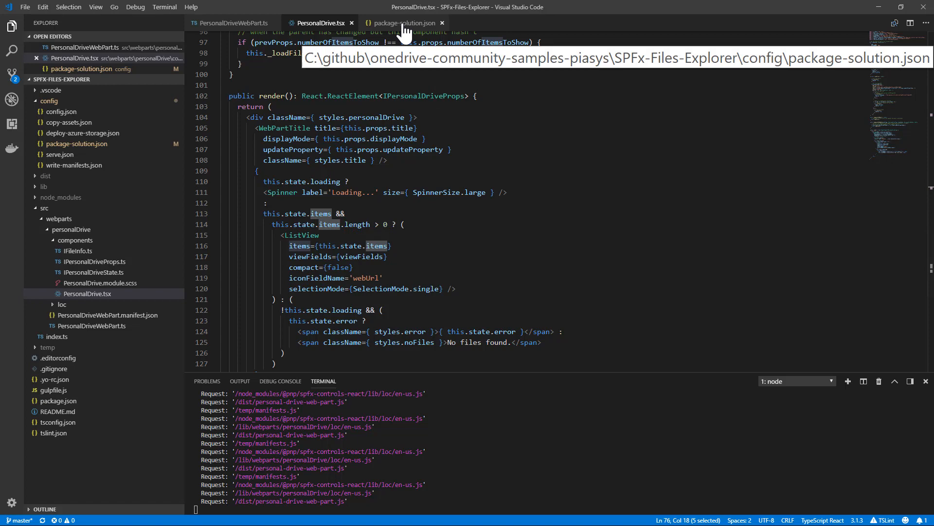
# Show package-solution.json and highlight webApiPermissionRequests asking for Files.Read.All.
pyautogui.click(406, 22)
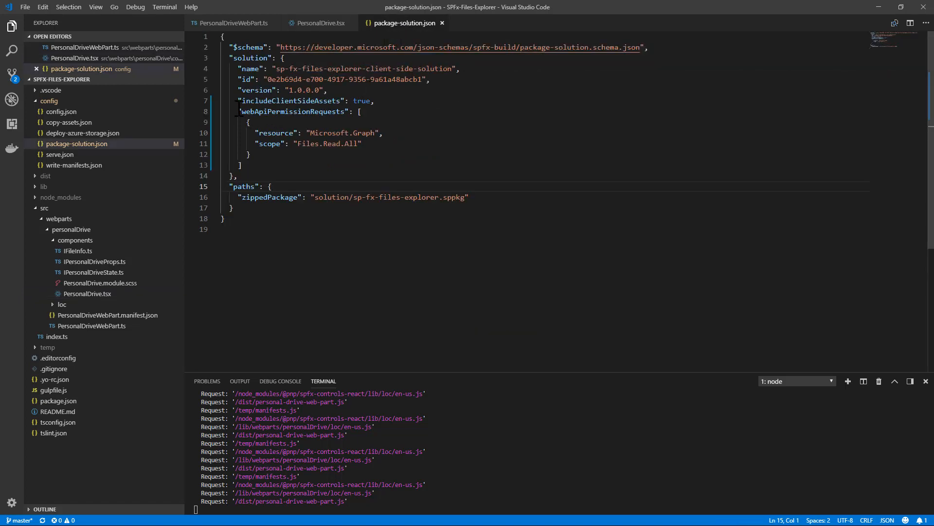
pyautogui.doubleClick(292, 112)
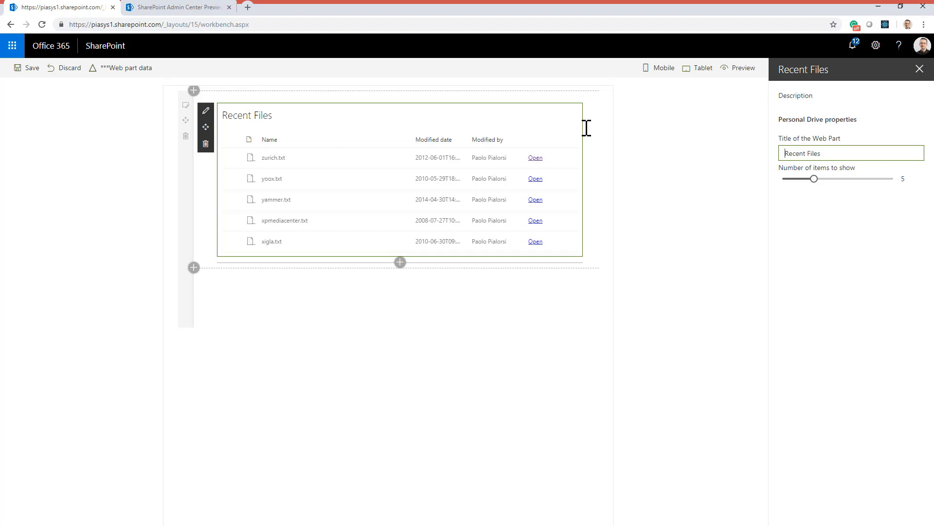
# Open the pending Graph Contacts.Read request's approve-or-reject panel, then close it undecided.
pyautogui.click(176, 7)
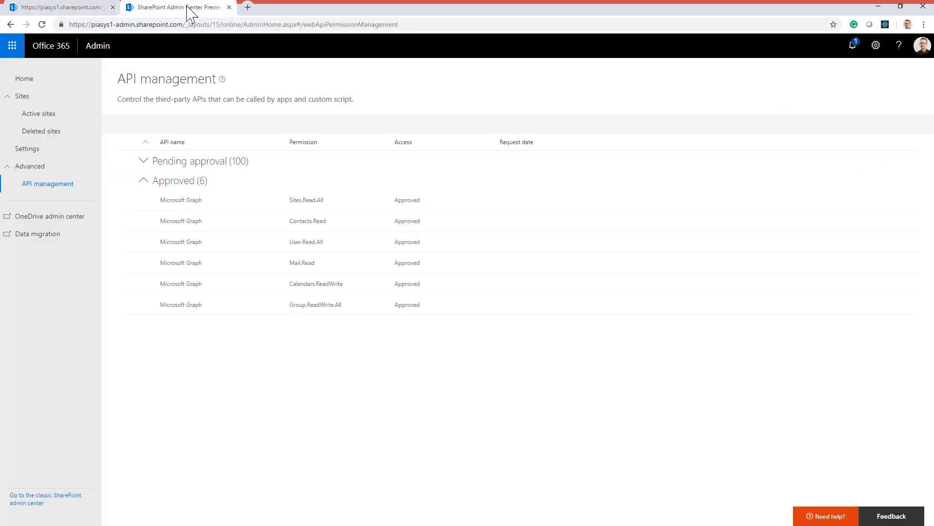
pyautogui.moveTo(232, 169)
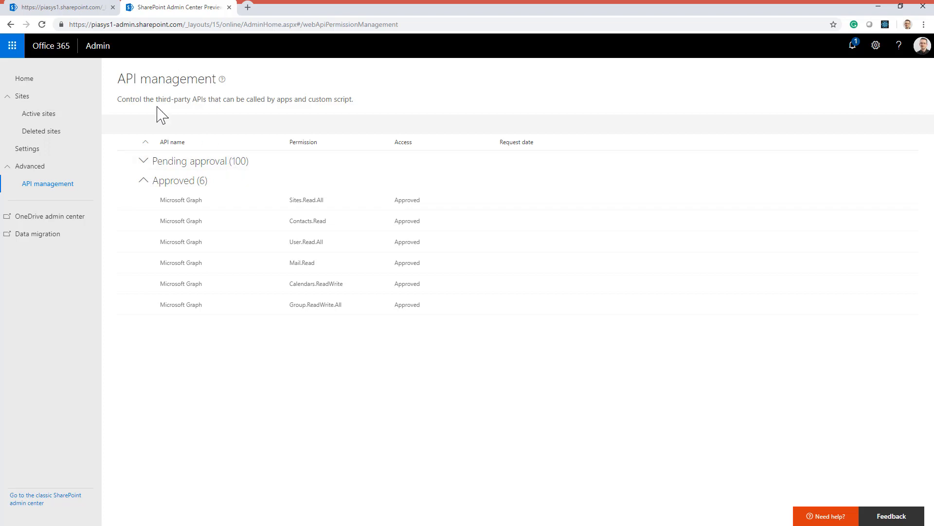
pyautogui.moveTo(47, 183)
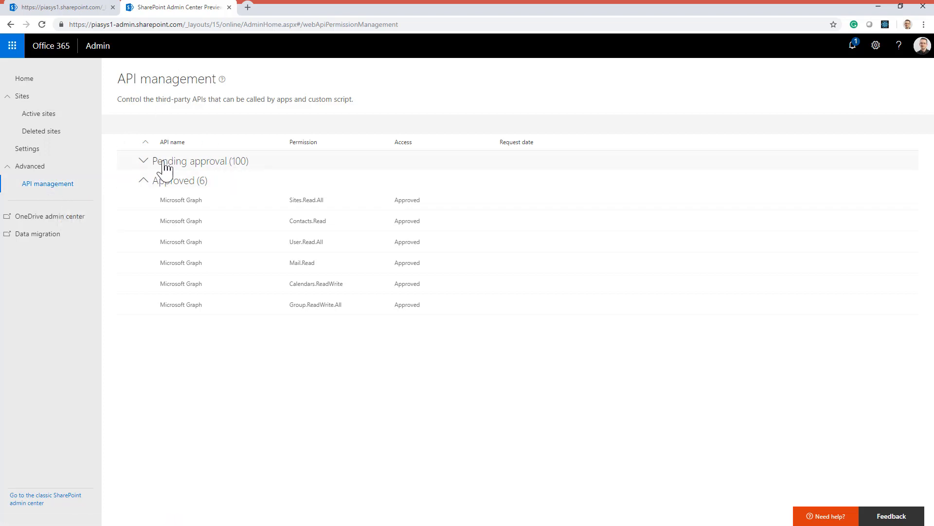
pyautogui.moveTo(241, 167)
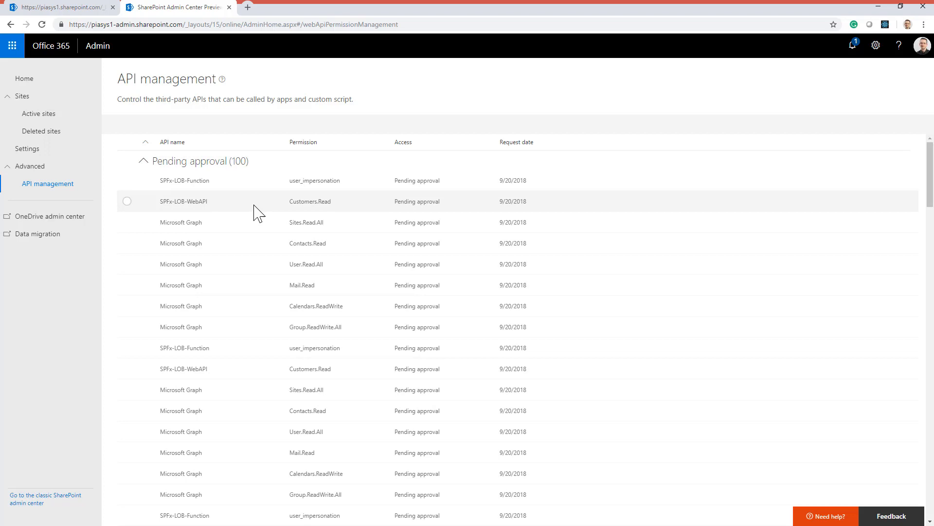
pyautogui.click(127, 242)
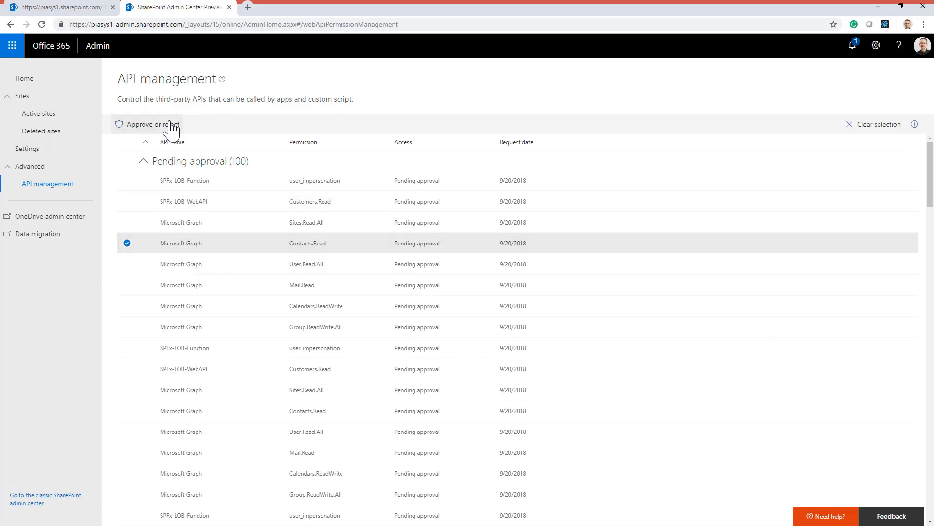
pyautogui.click(152, 124)
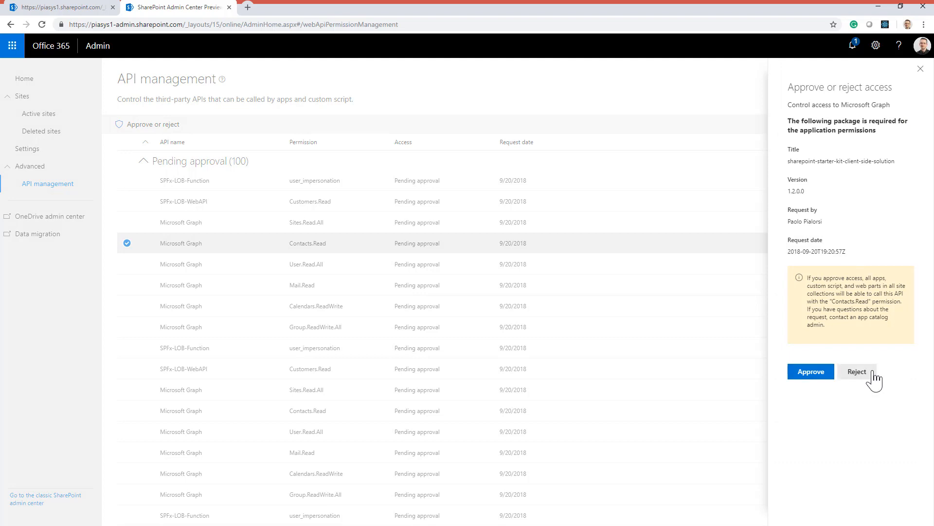
pyautogui.moveTo(921, 80)
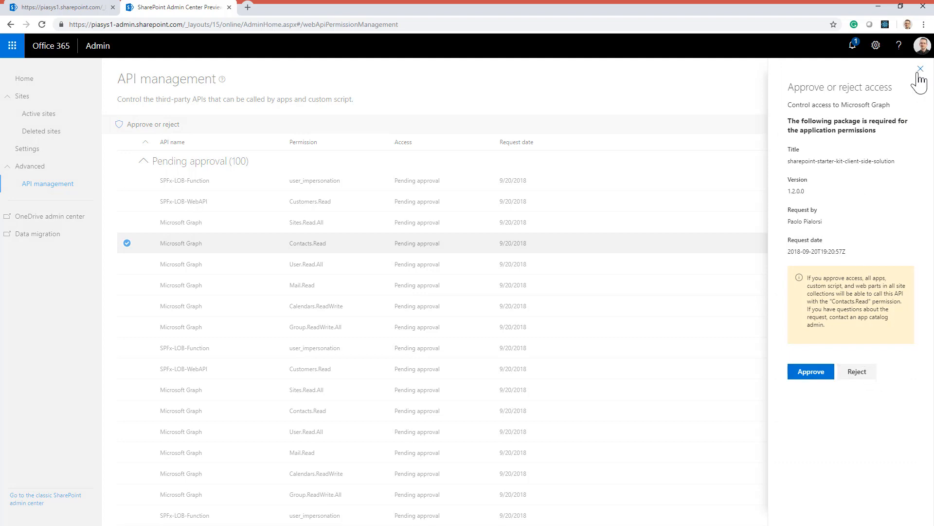
pyautogui.click(810, 371)
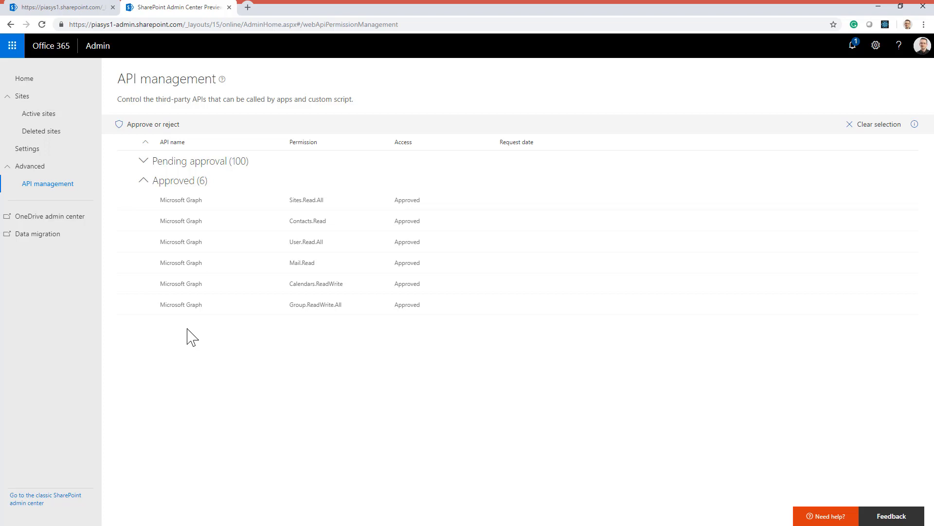
pyautogui.moveTo(188, 337)
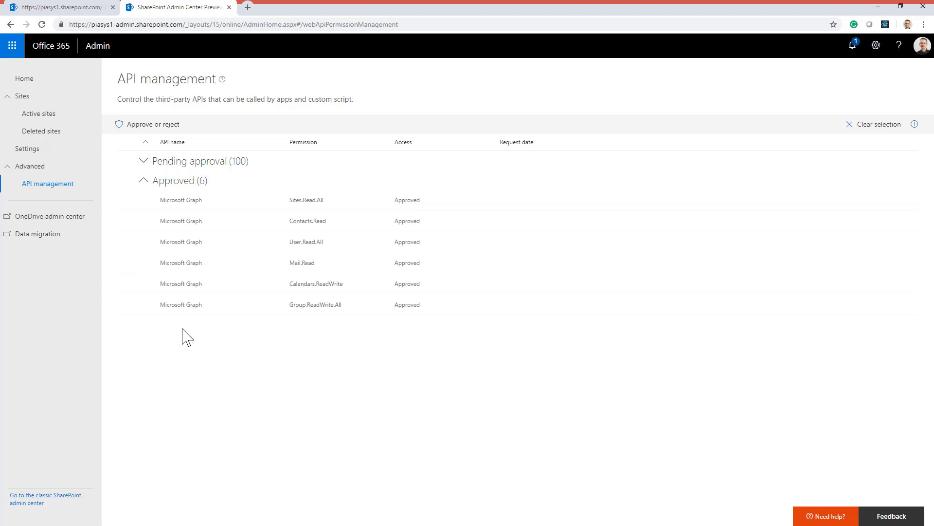